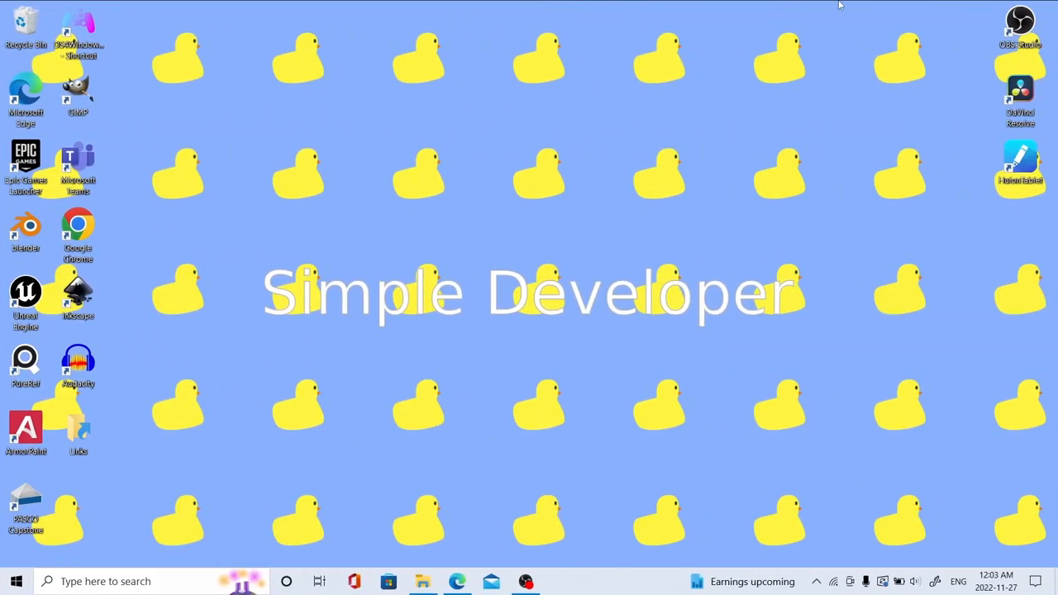
mouse_move(632, 371)
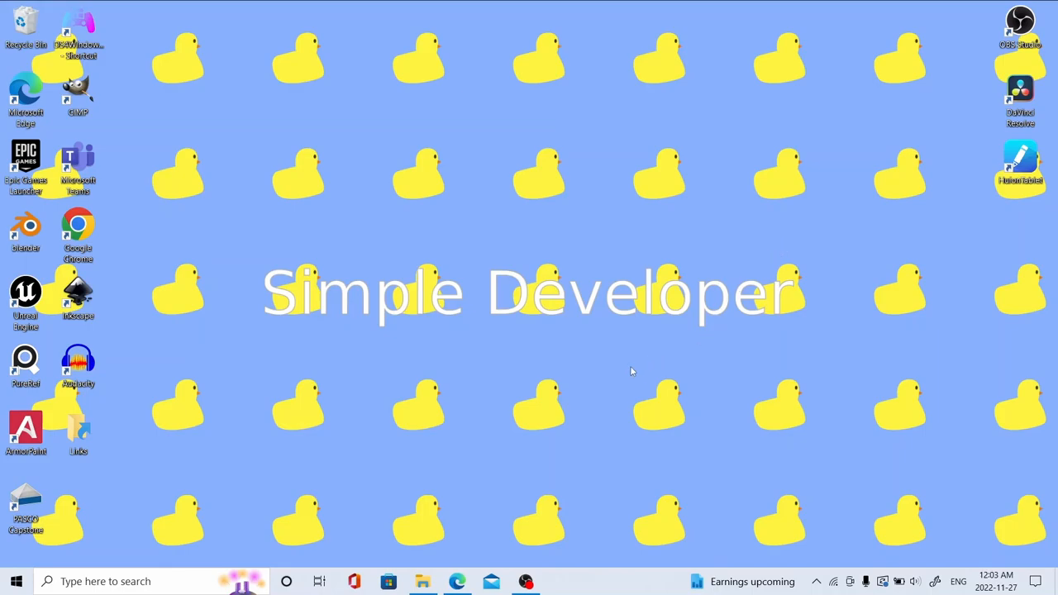